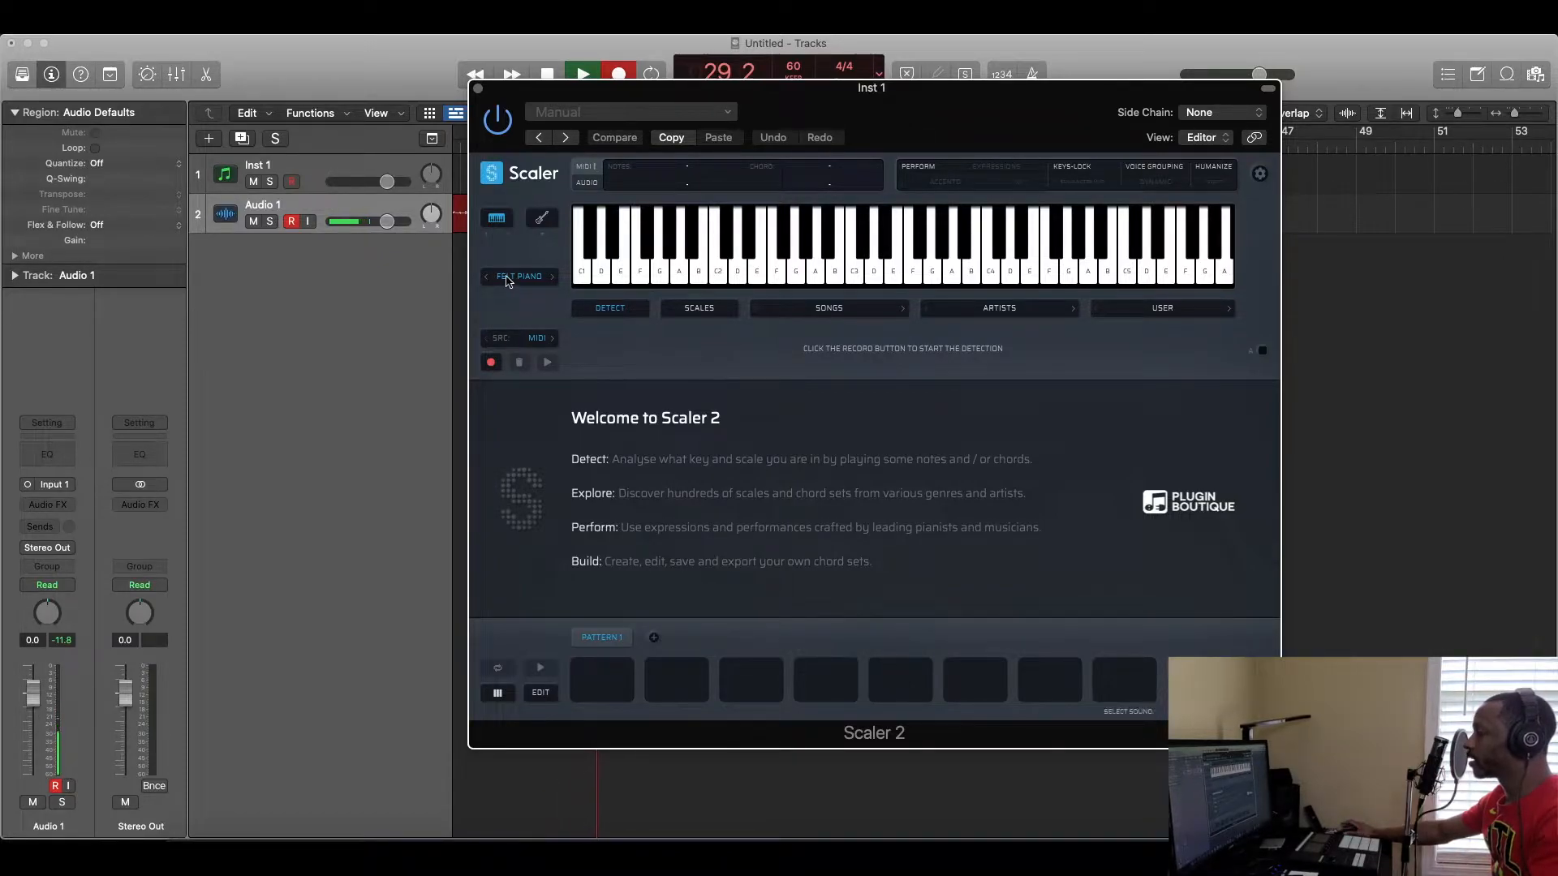
Load the Blessings artist chord set on the Felt Piano sound.
left_click(520, 276)
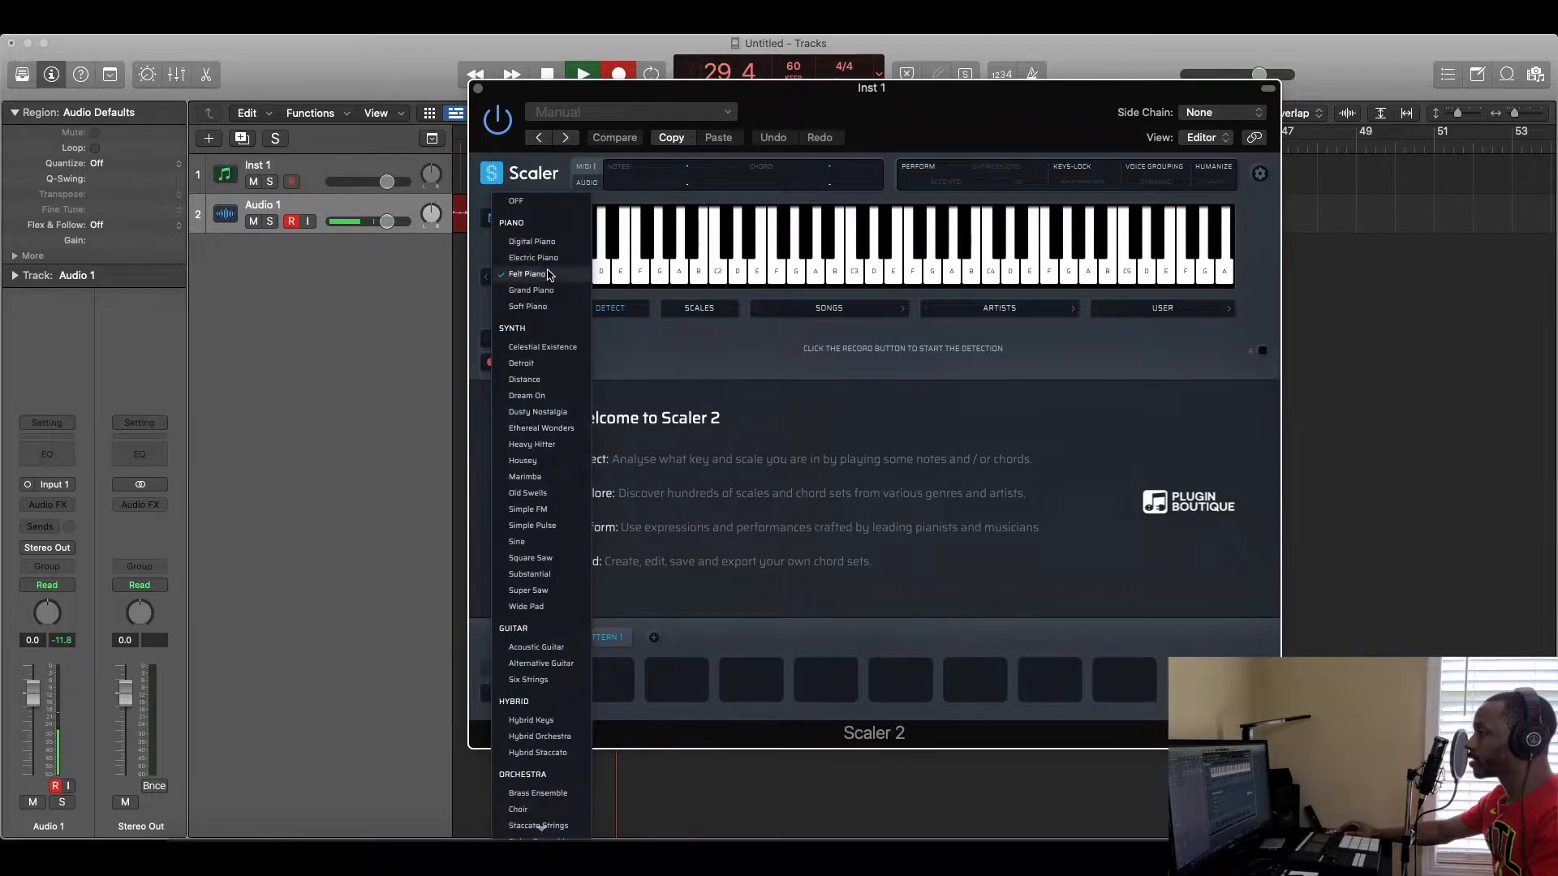
mouse_move(520, 318)
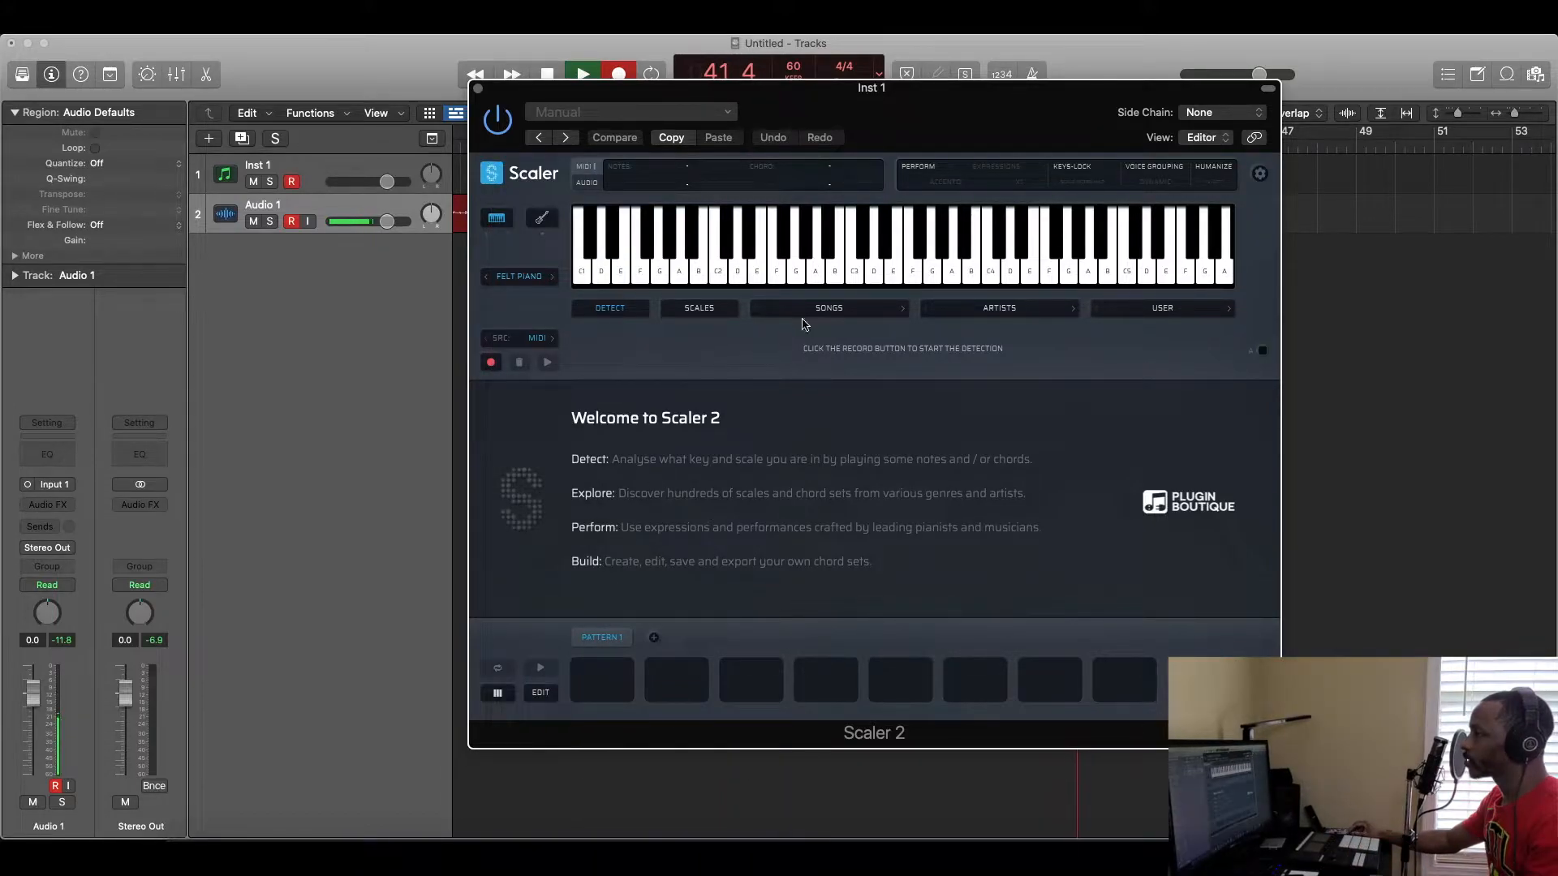
left_click(999, 308)
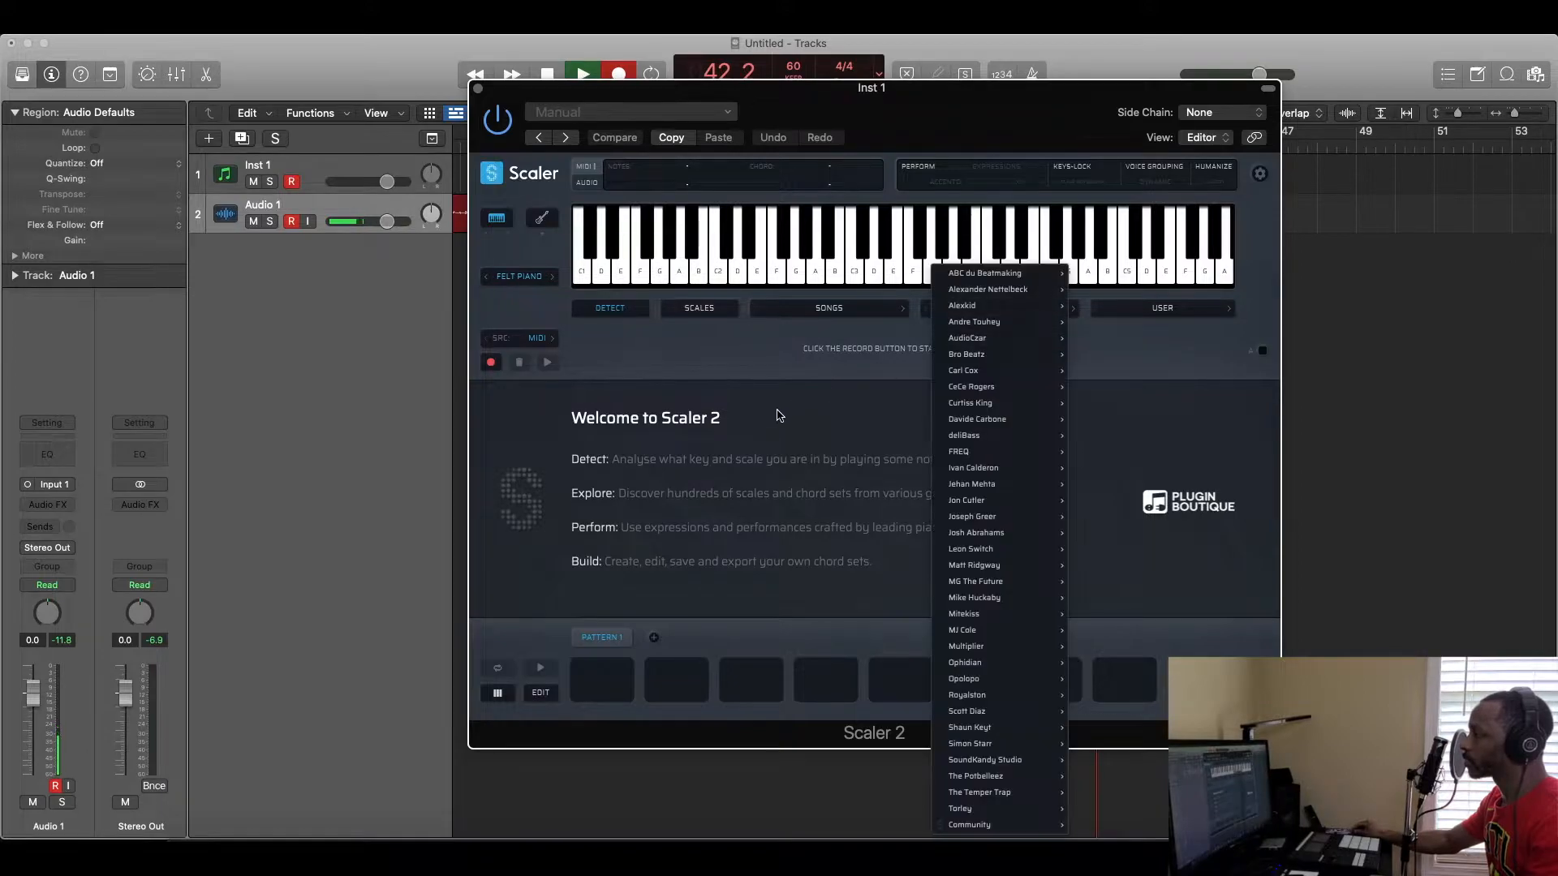
mouse_move(993, 370)
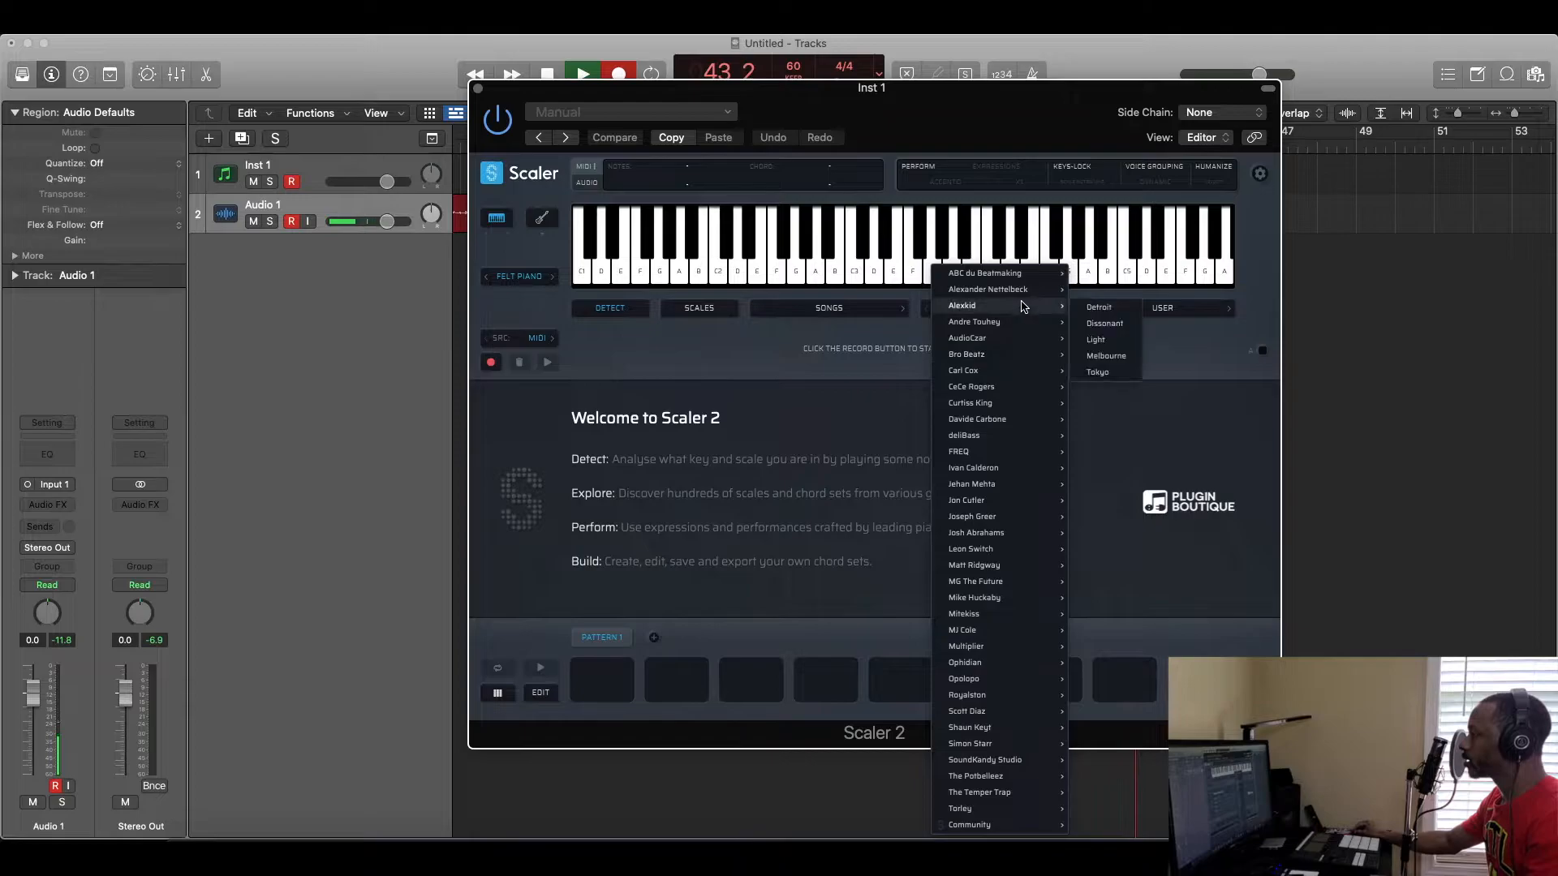
mouse_move(1016, 686)
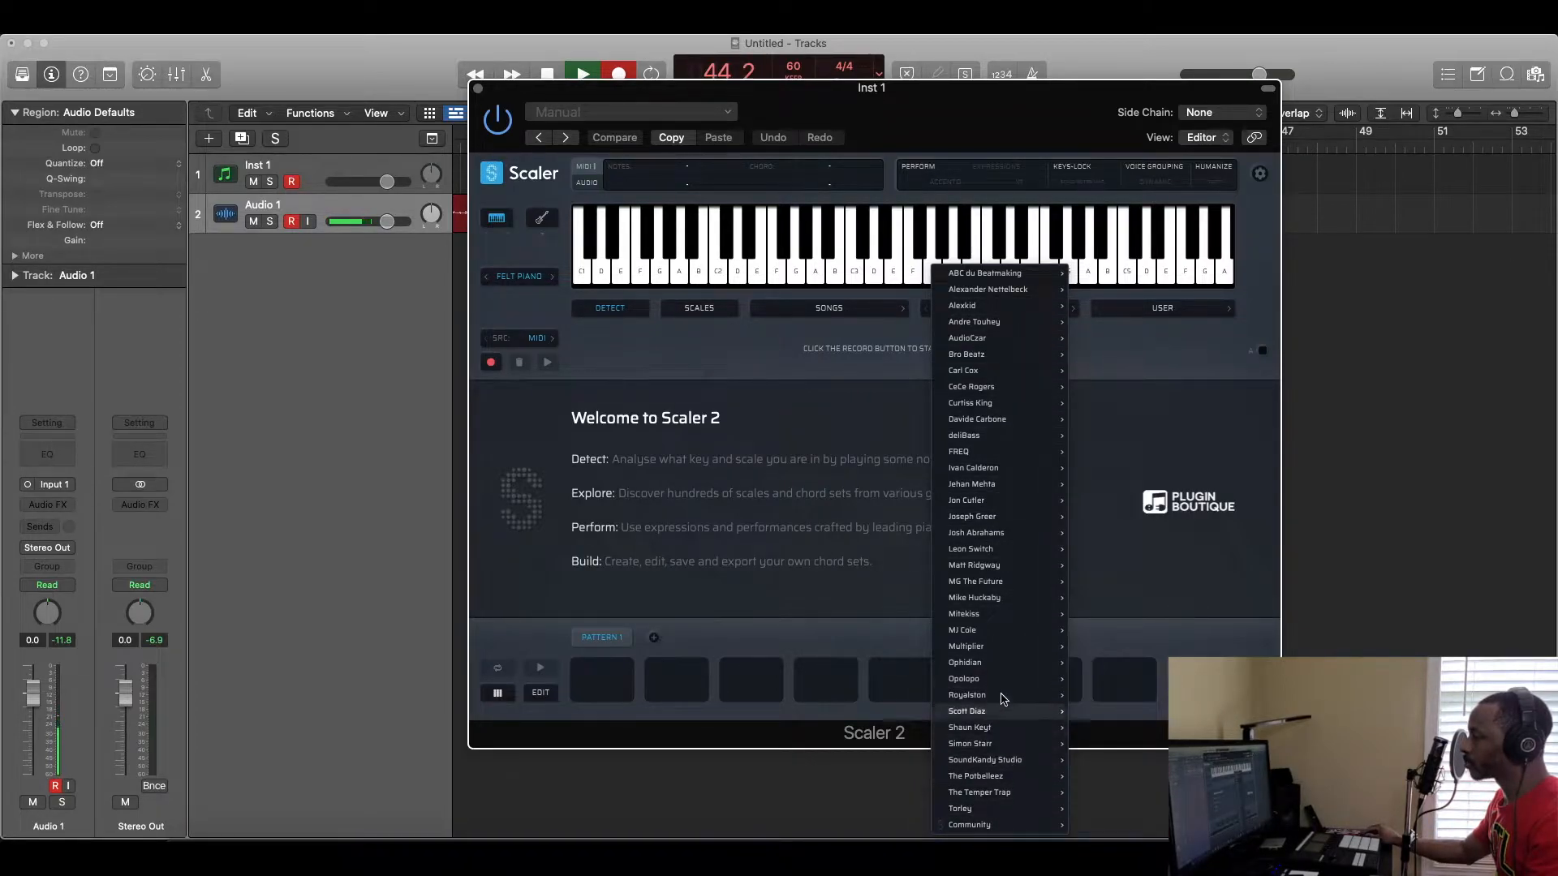
mouse_move(972, 484)
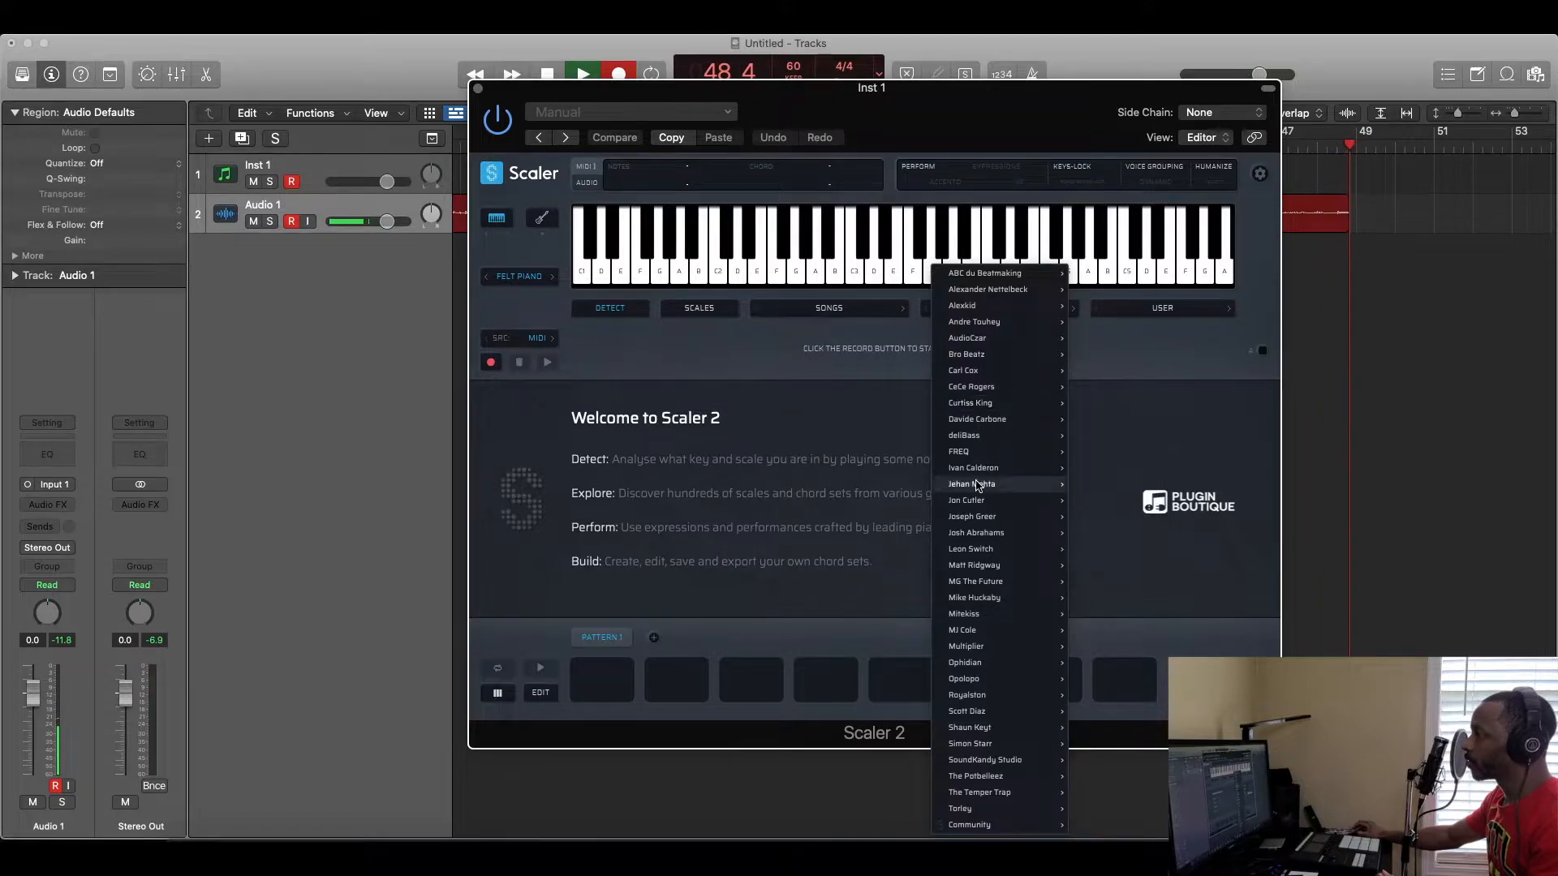
left_click(971, 484)
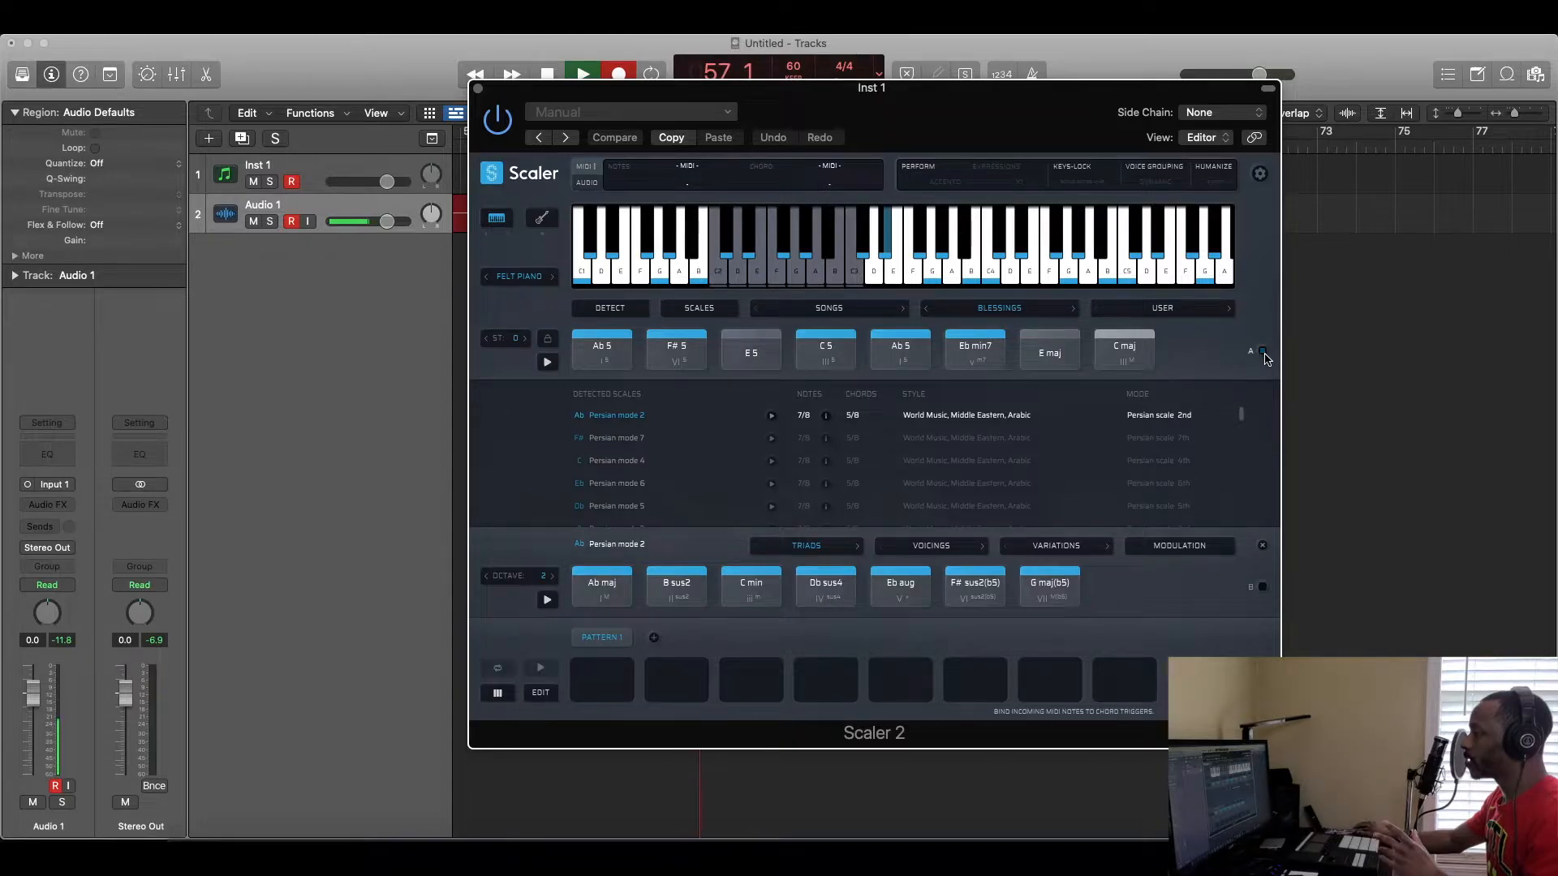
Load the Fame 1 artist chord set with Bb maj, G min and D min chords.
left_click(602, 351)
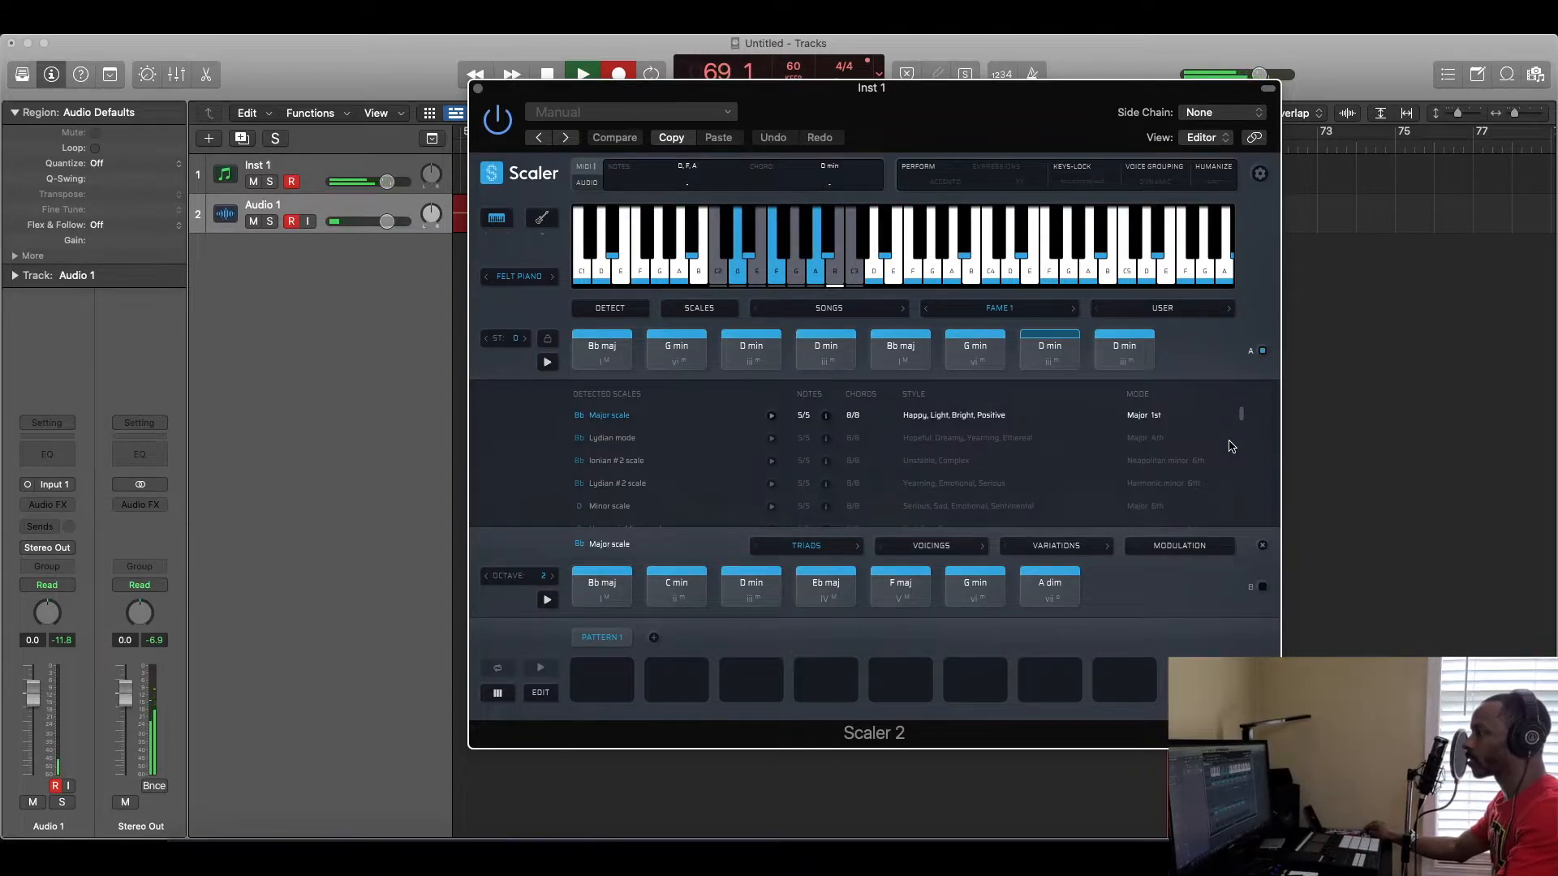
Bring in new material for detection, reaching the replace-detection confirmation.
left_click(600, 349)
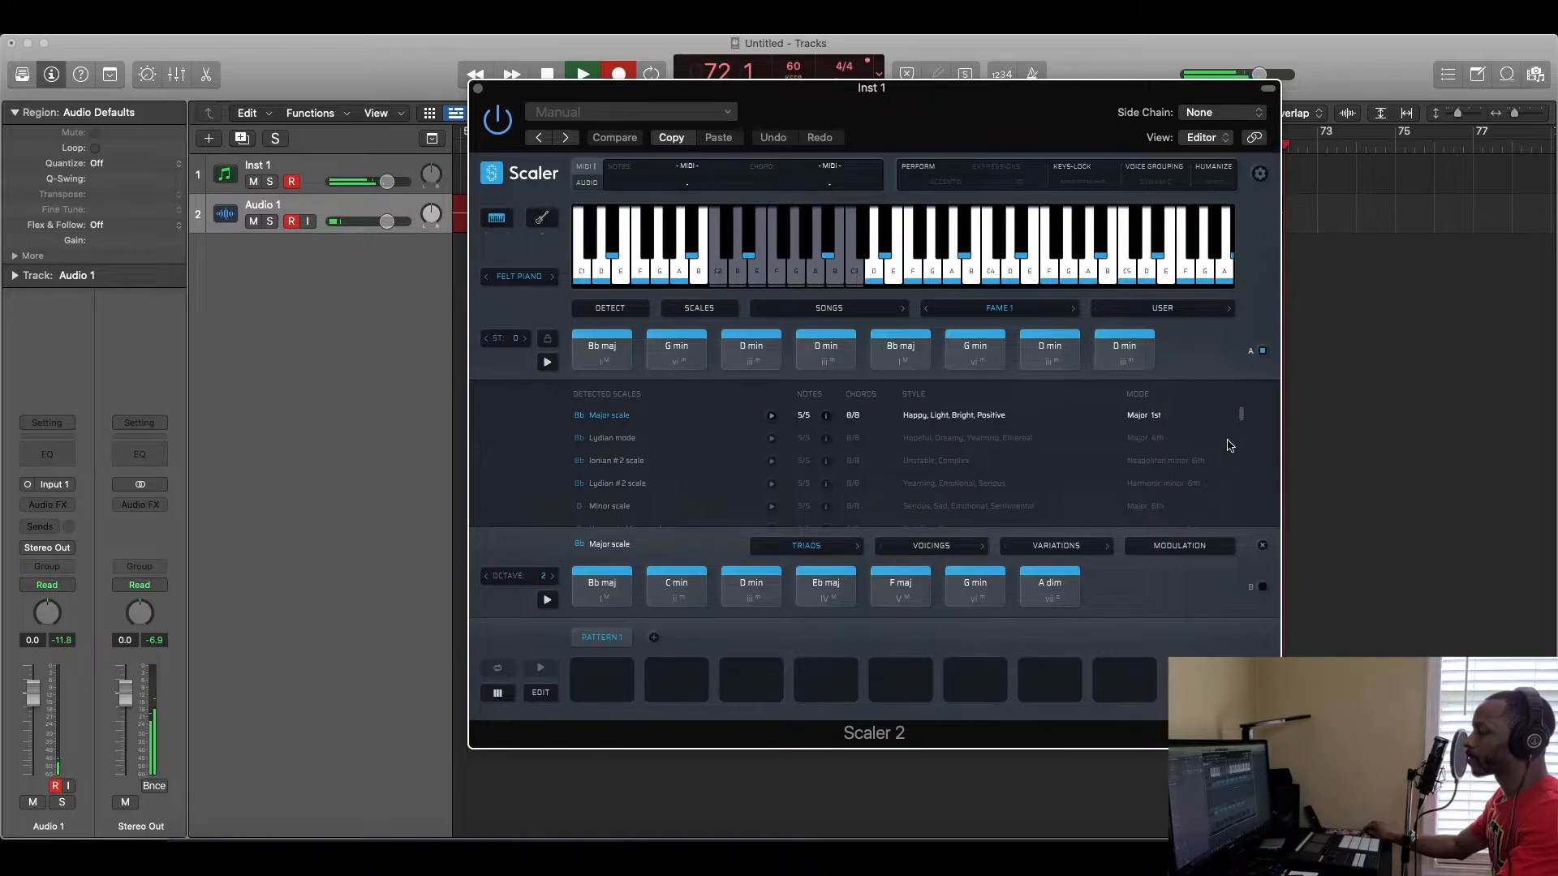
left_click(899, 350)
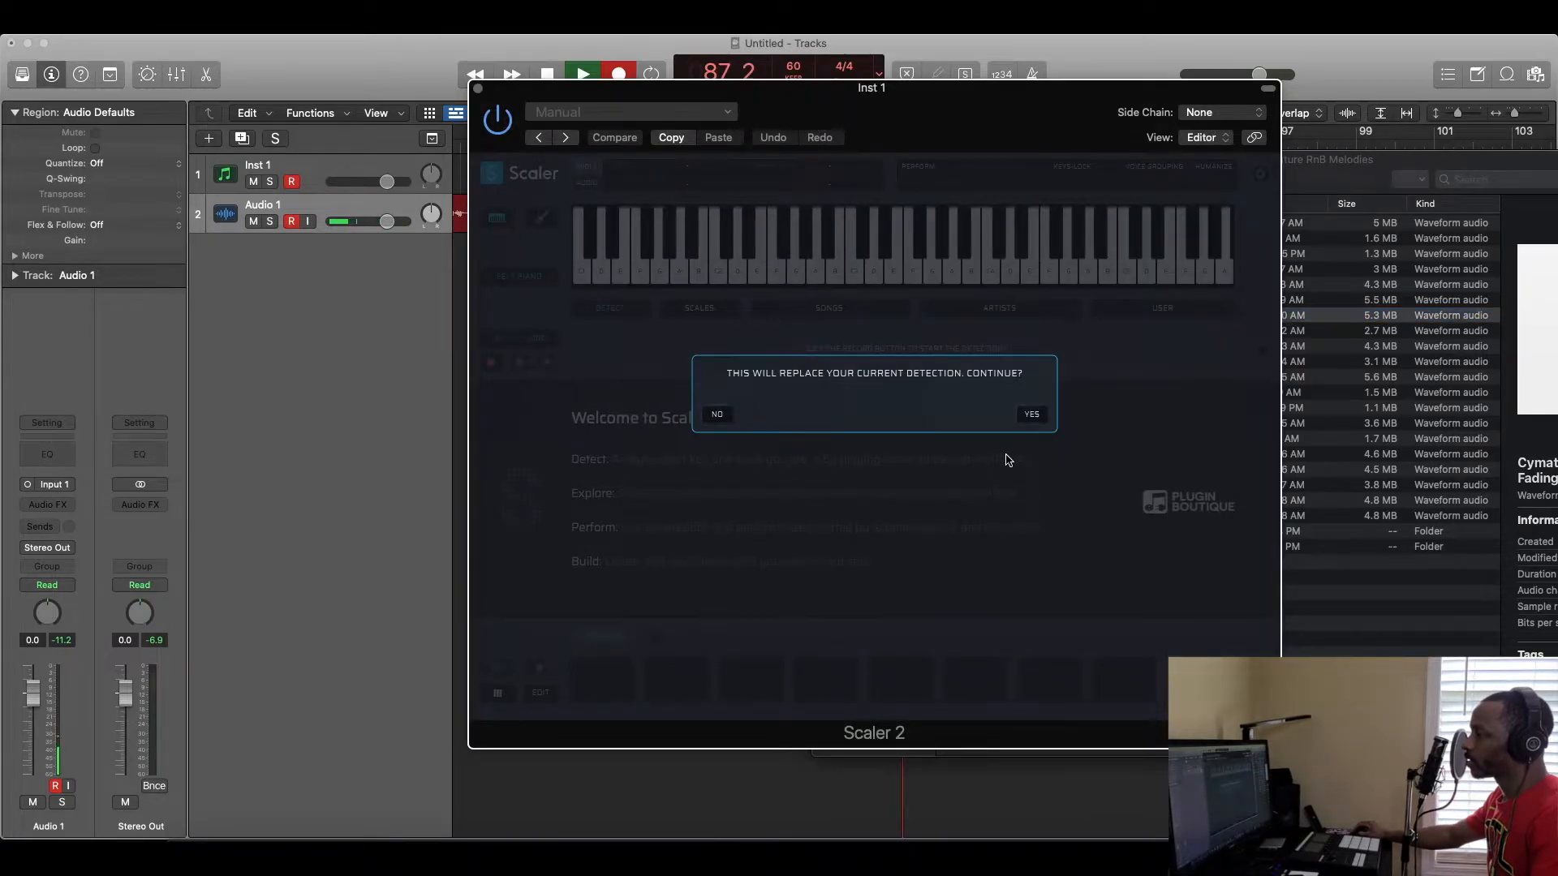
Confirm the new detection, giving eight chords from G maj7 to D maj b9 in G major.
left_click(1032, 414)
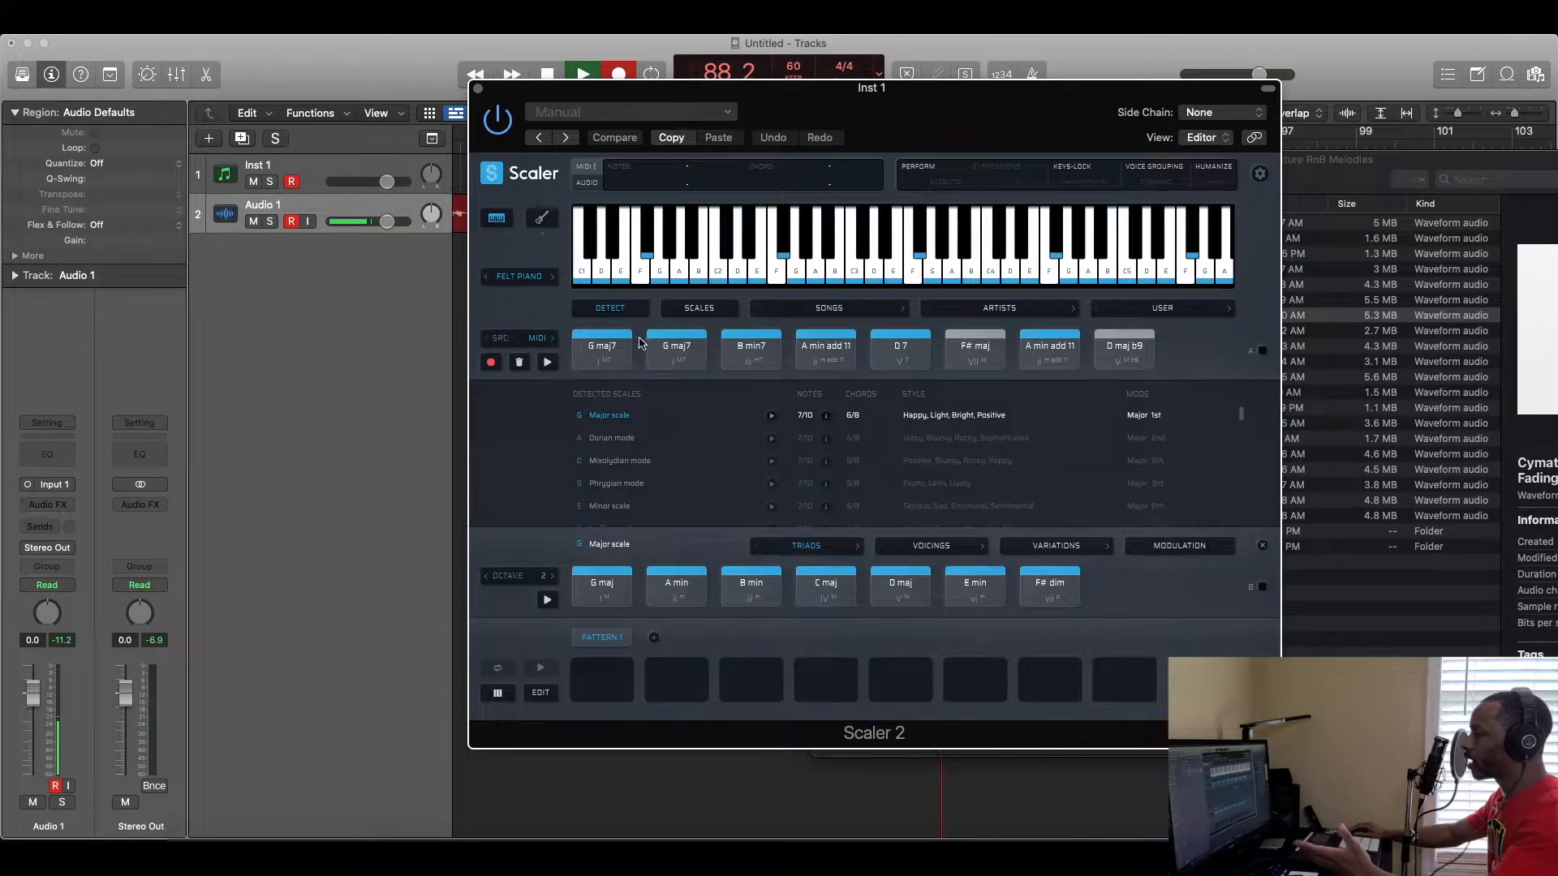
left_click(600, 348)
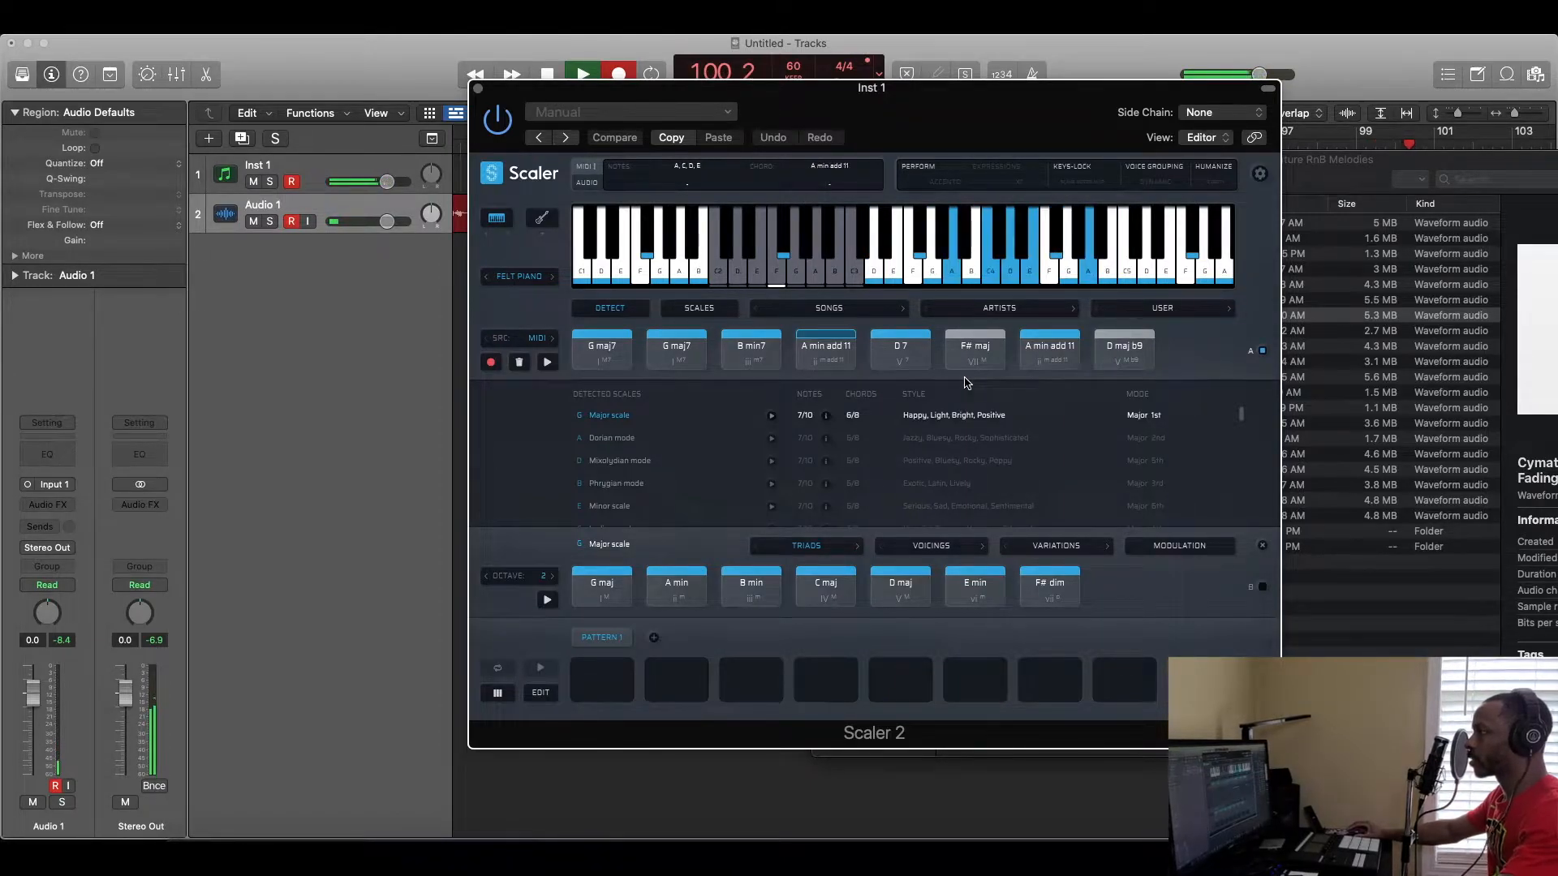
Play the detected chords and step the performance style from Bravura to Comodo.
left_click(899, 347)
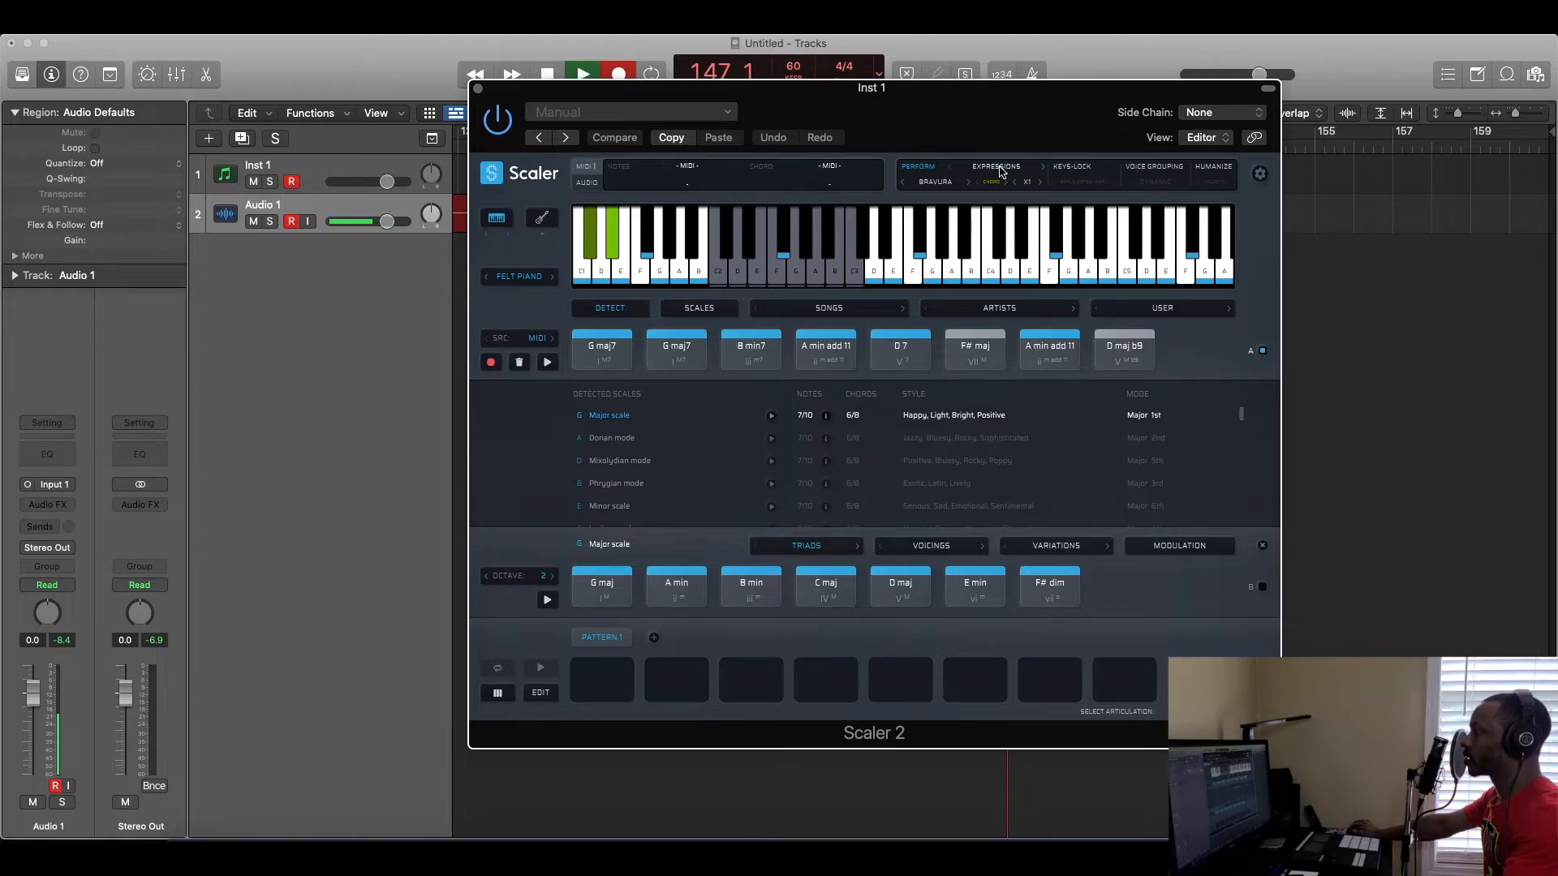
left_click(997, 165)
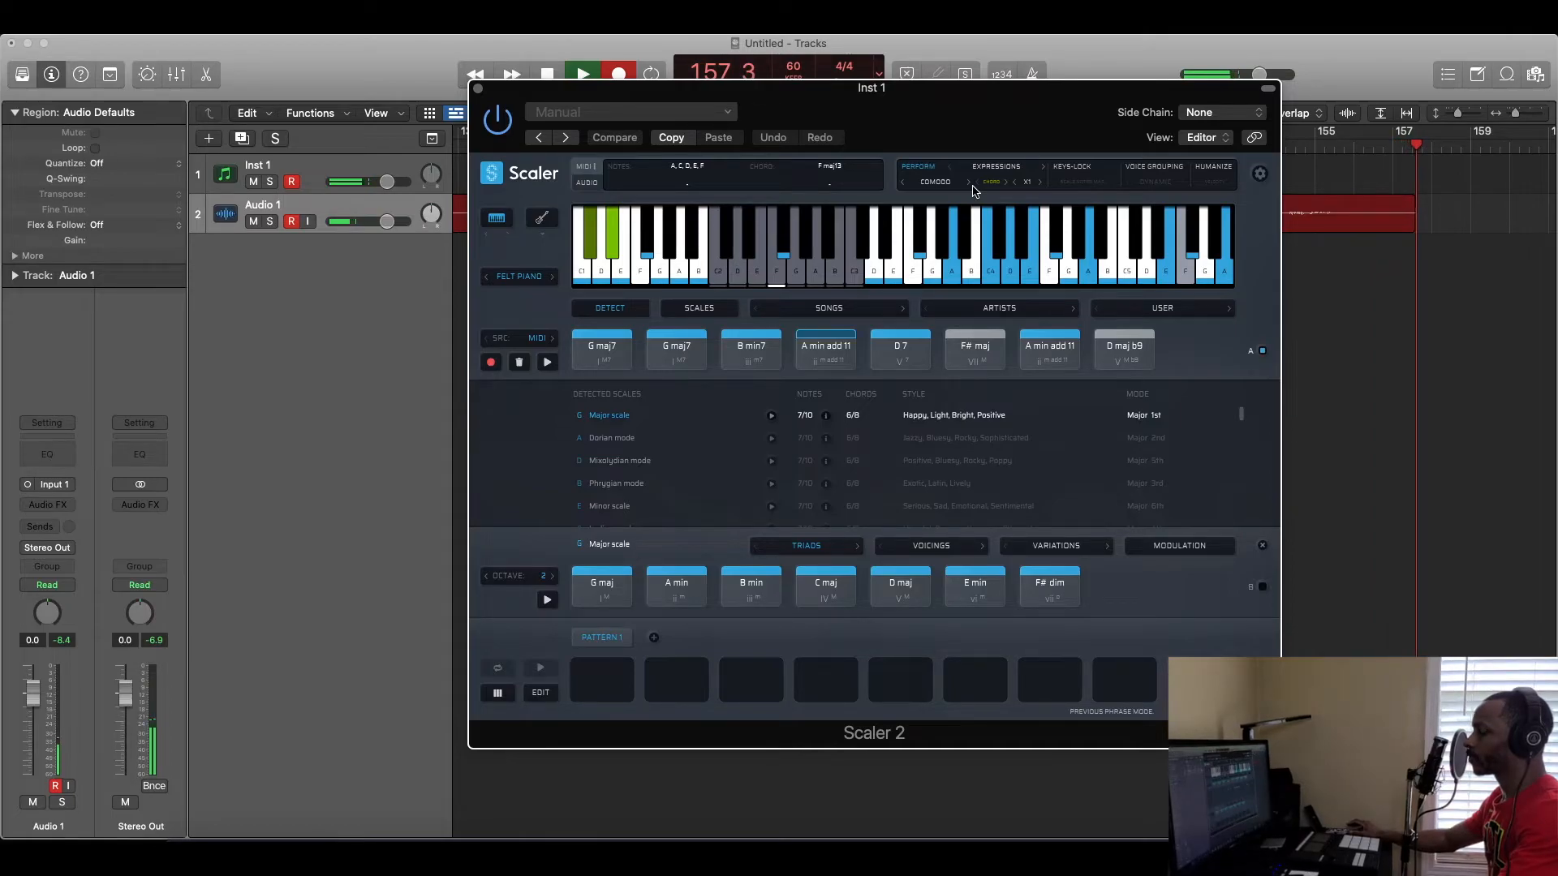
Choose the Bruscamente performance style with Humanize and a Brass Ensemble sound.
left_click(935, 181)
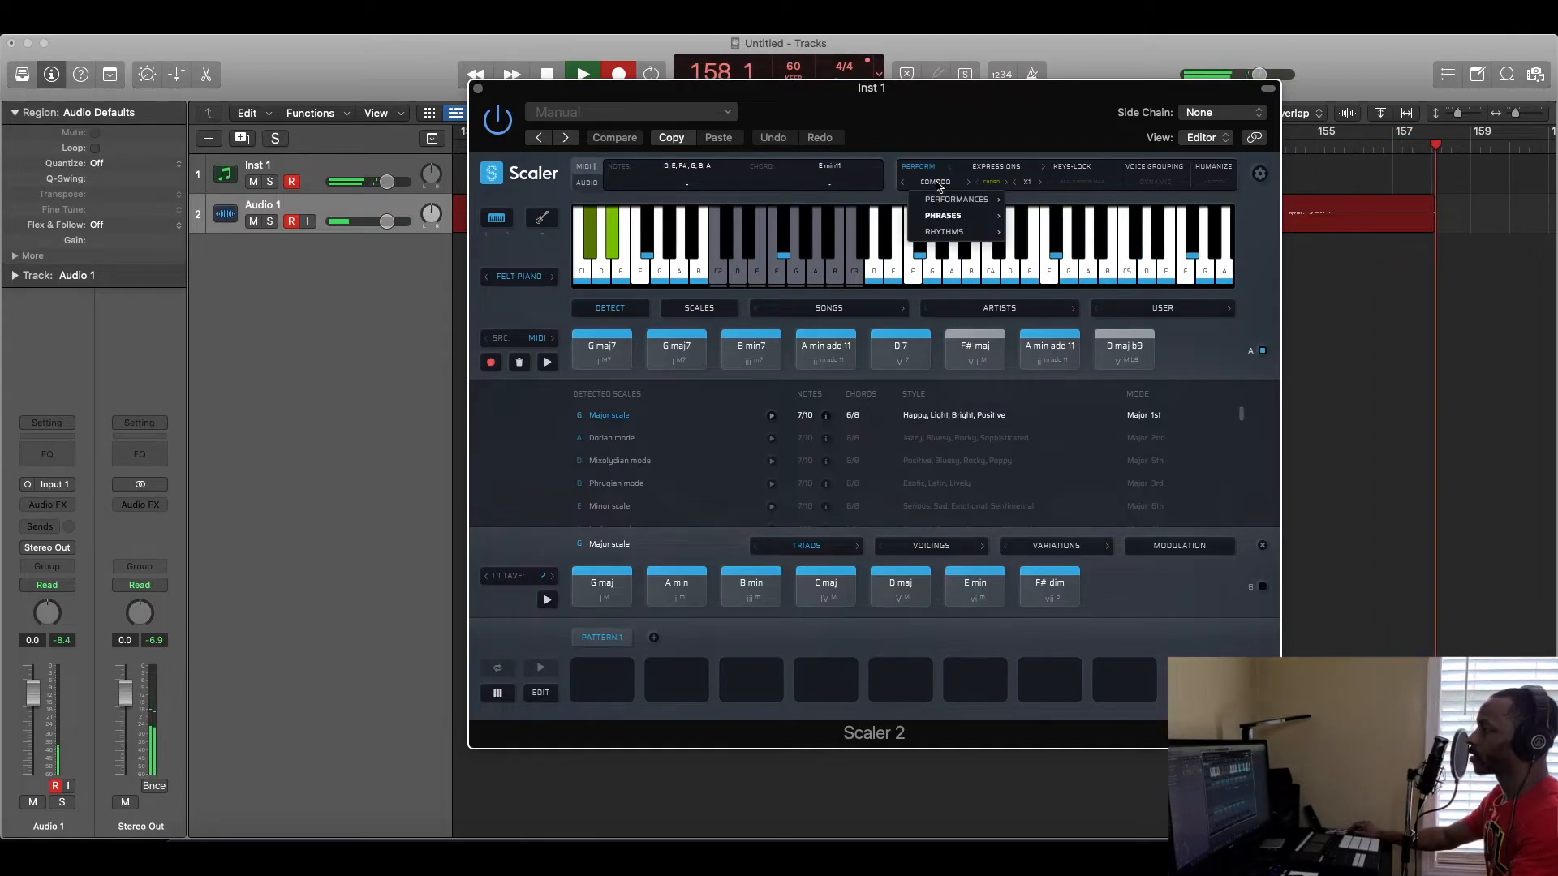
left_click(996, 166)
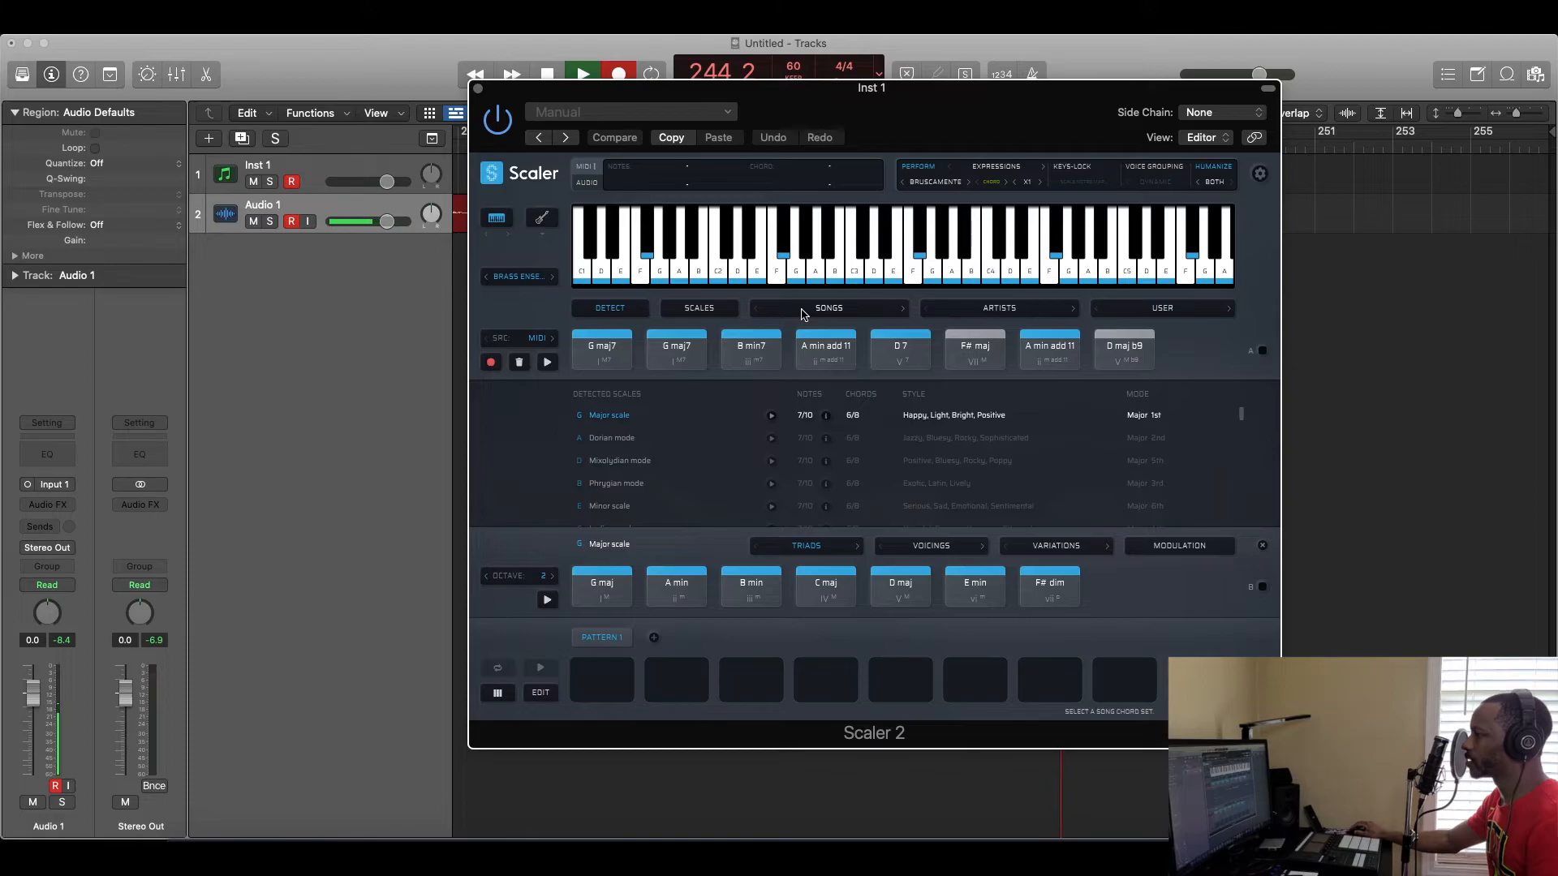
Load the Neo Soul 5 song chord set, giving minor b9 chords in Phrygian b4.
left_click(827, 308)
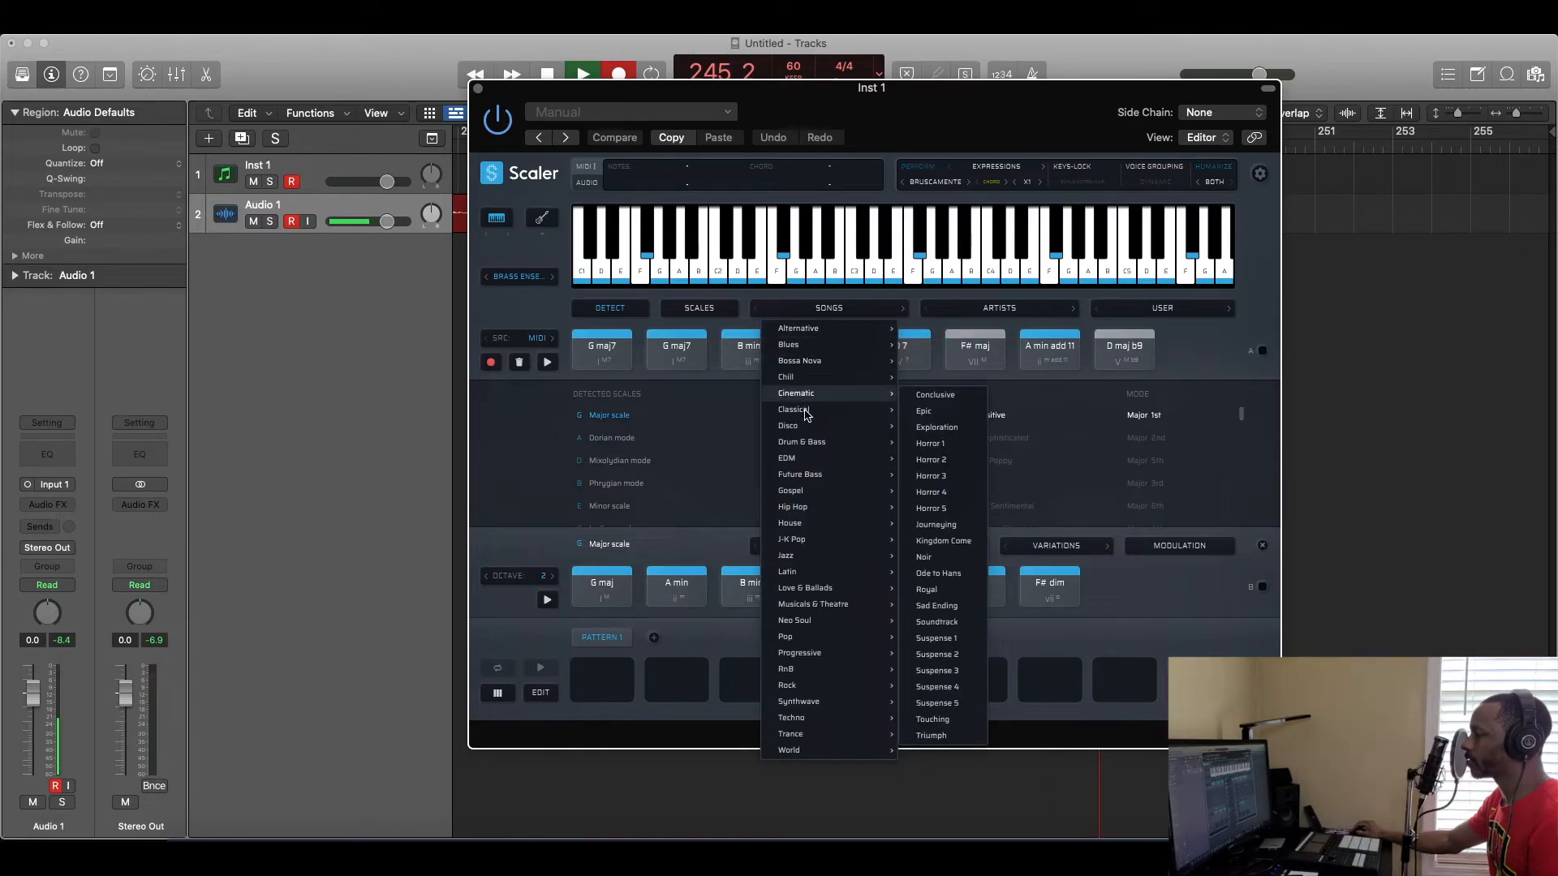
mouse_move(811, 458)
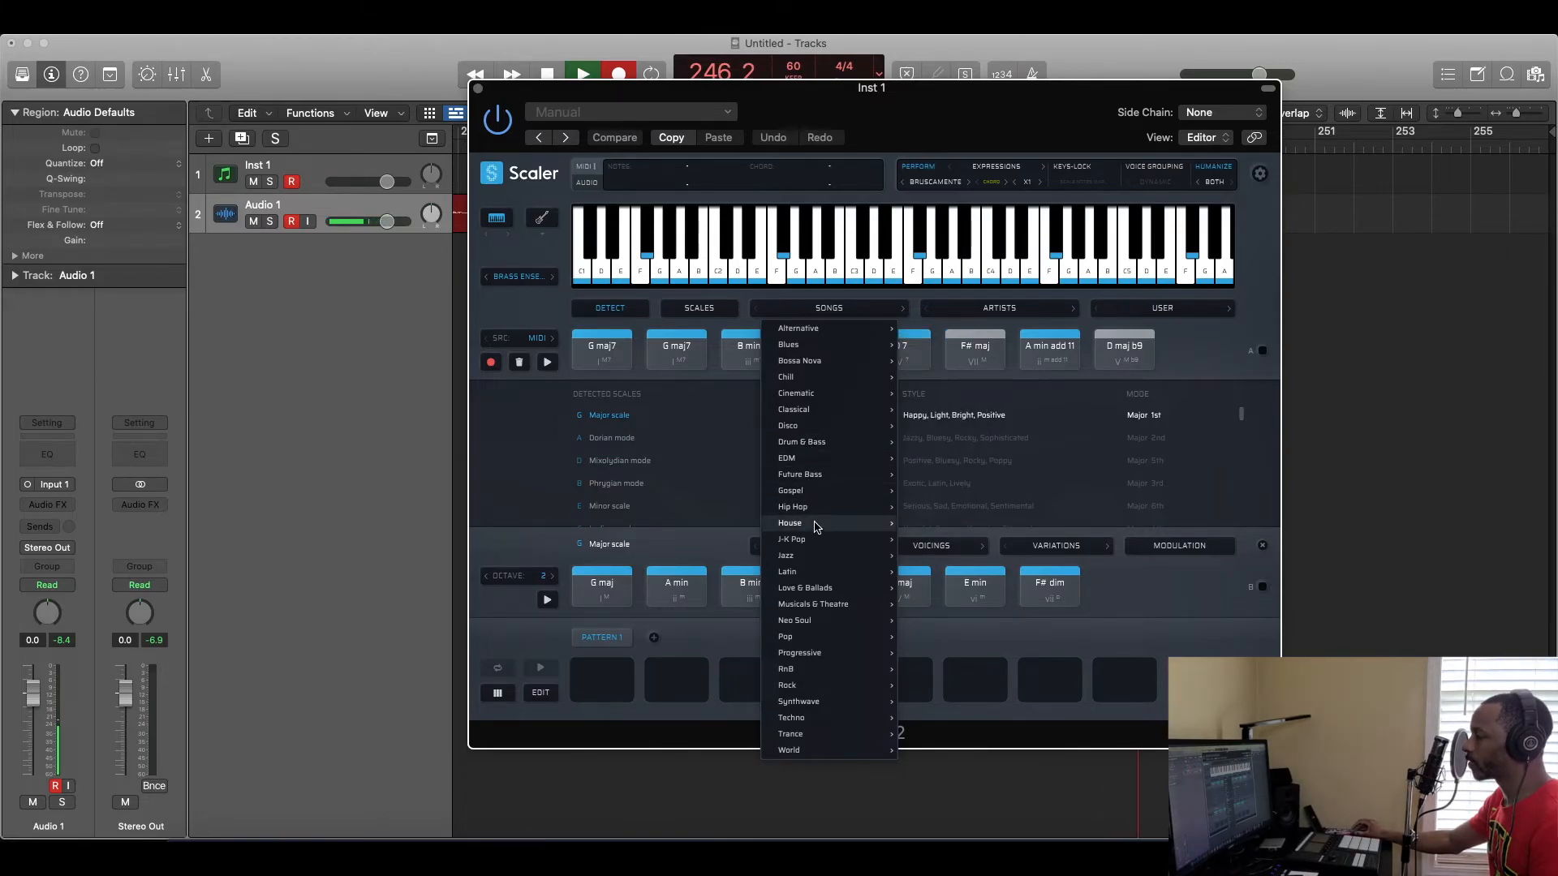
mouse_move(820, 560)
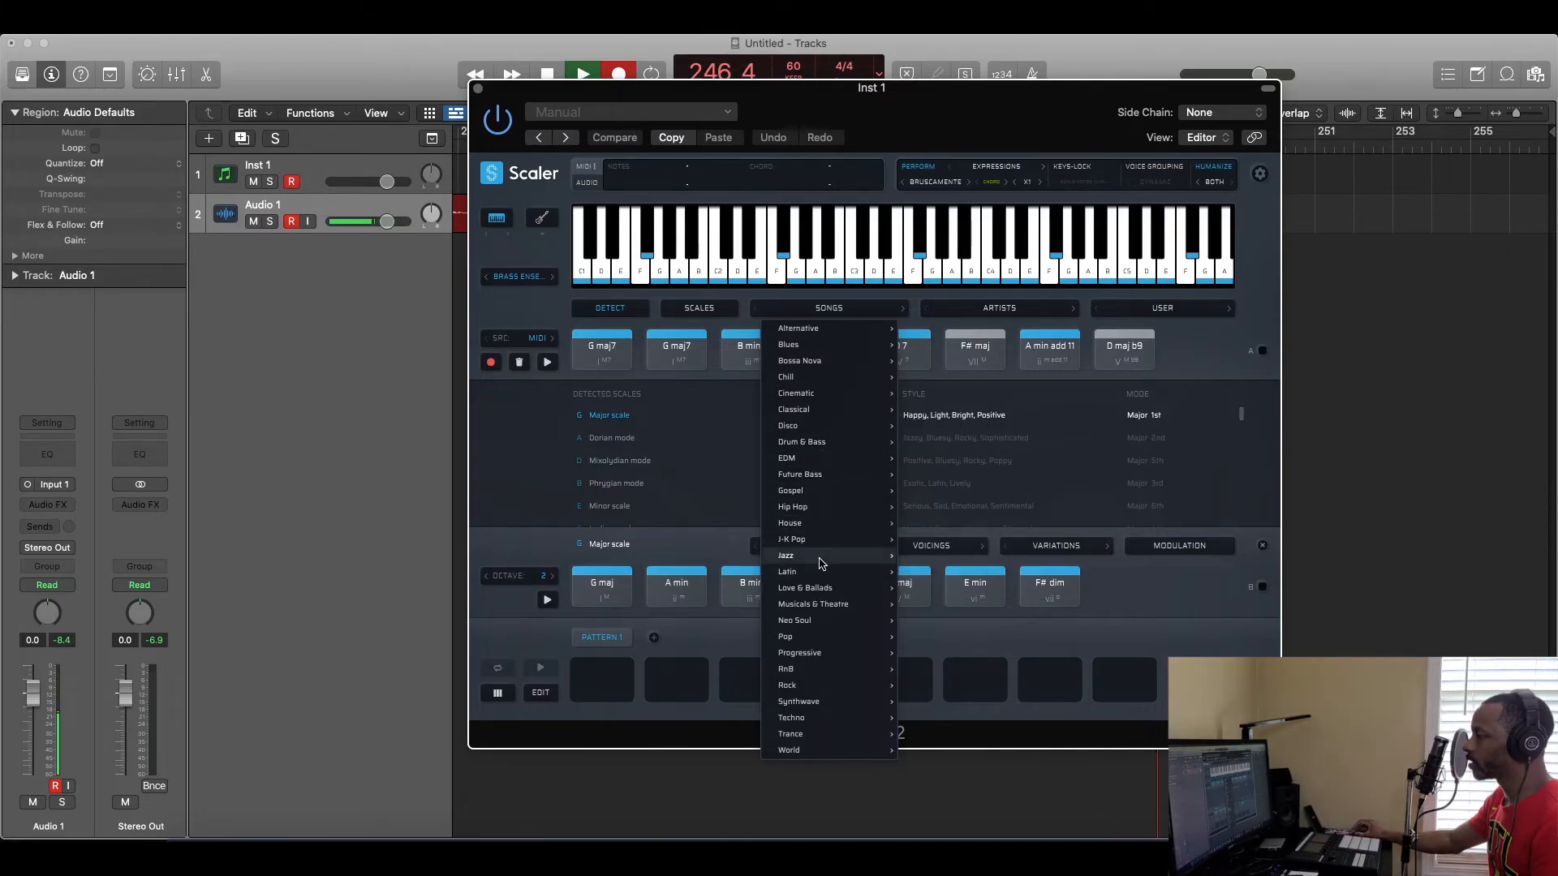
mouse_move(795, 620)
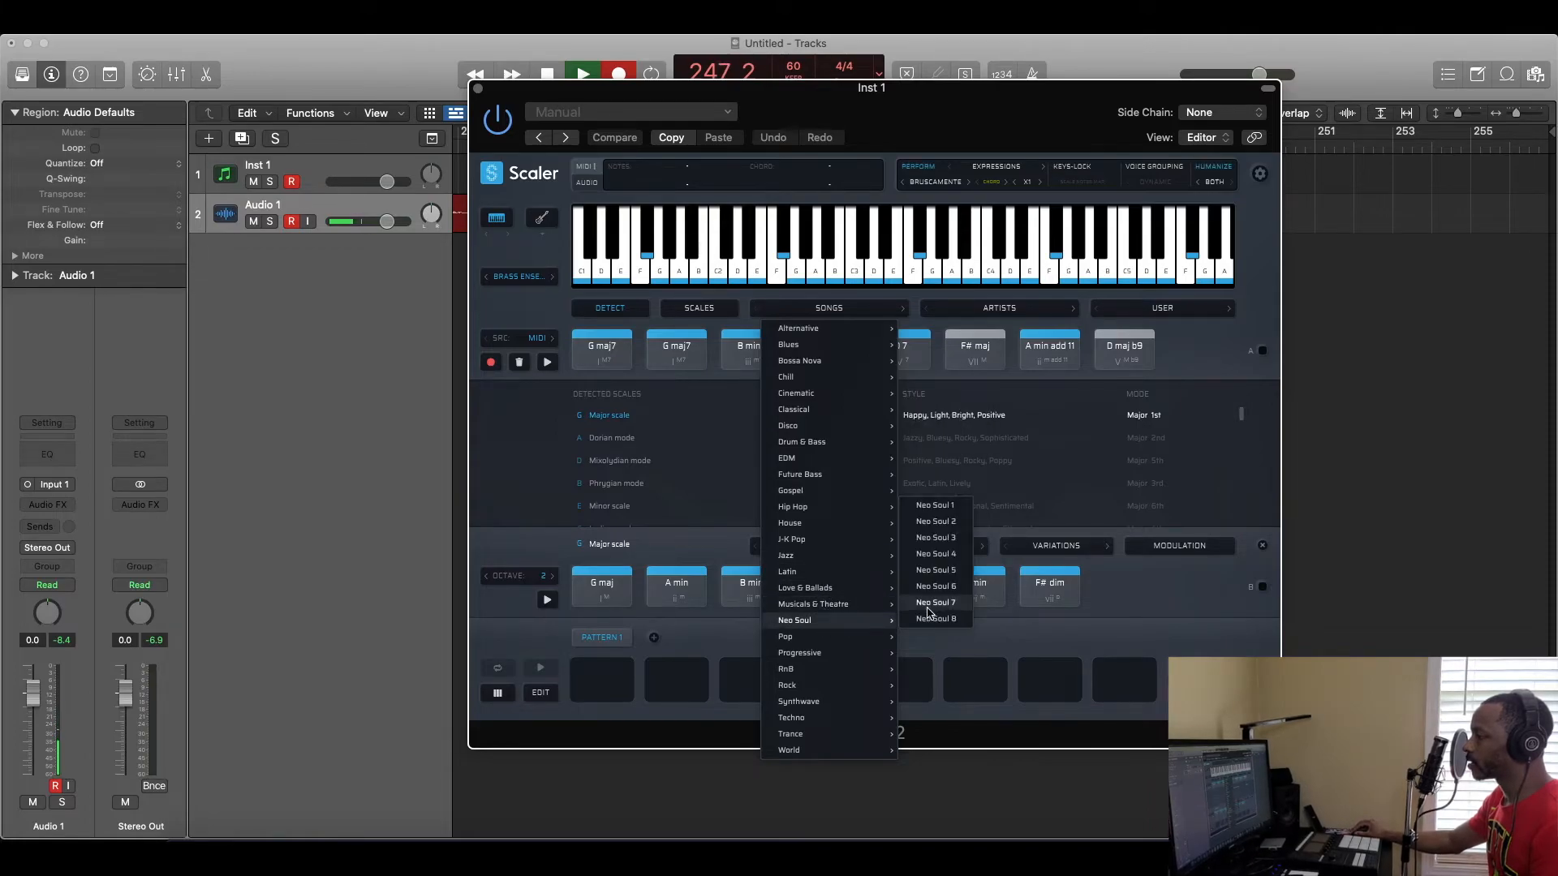
left_click(934, 570)
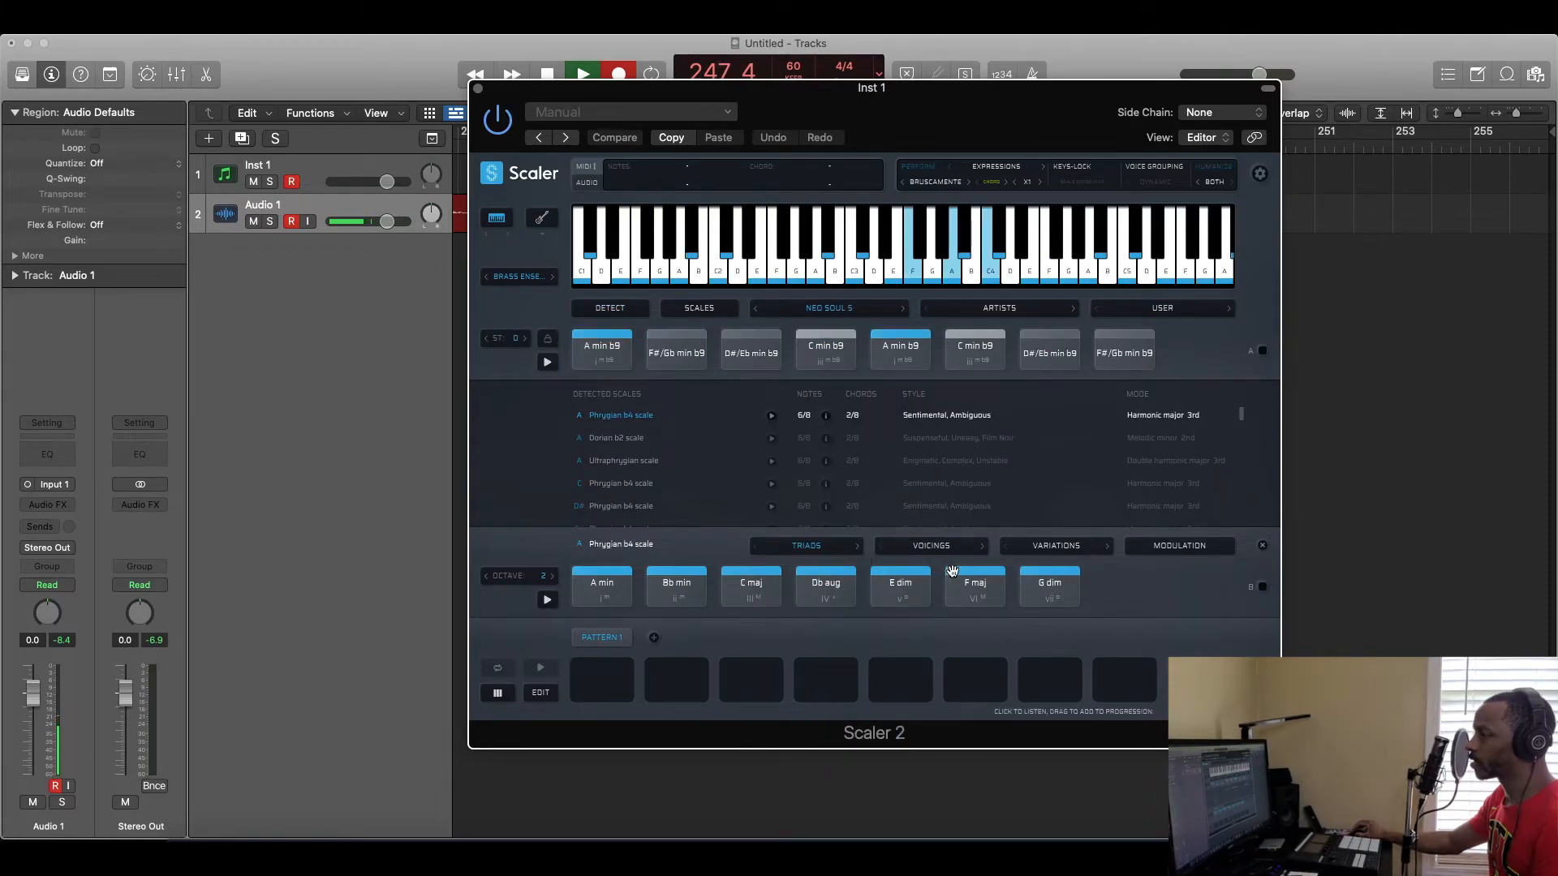
Audition Neo Soul 5 chords and import the MIDI capture into Logic without changing tempo.
left_click(974, 347)
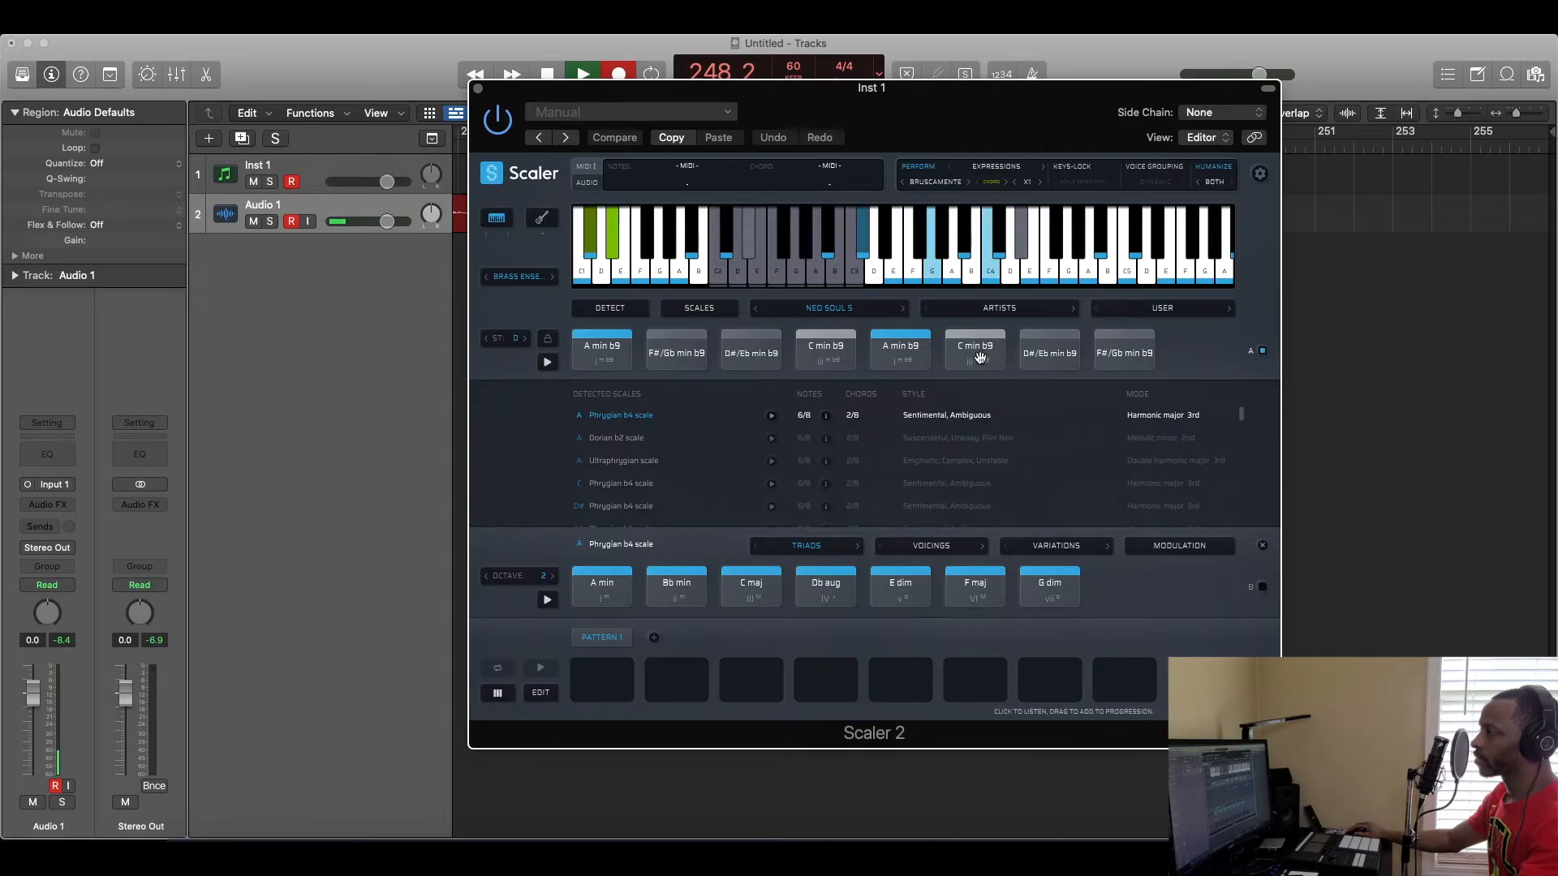
left_click(976, 347)
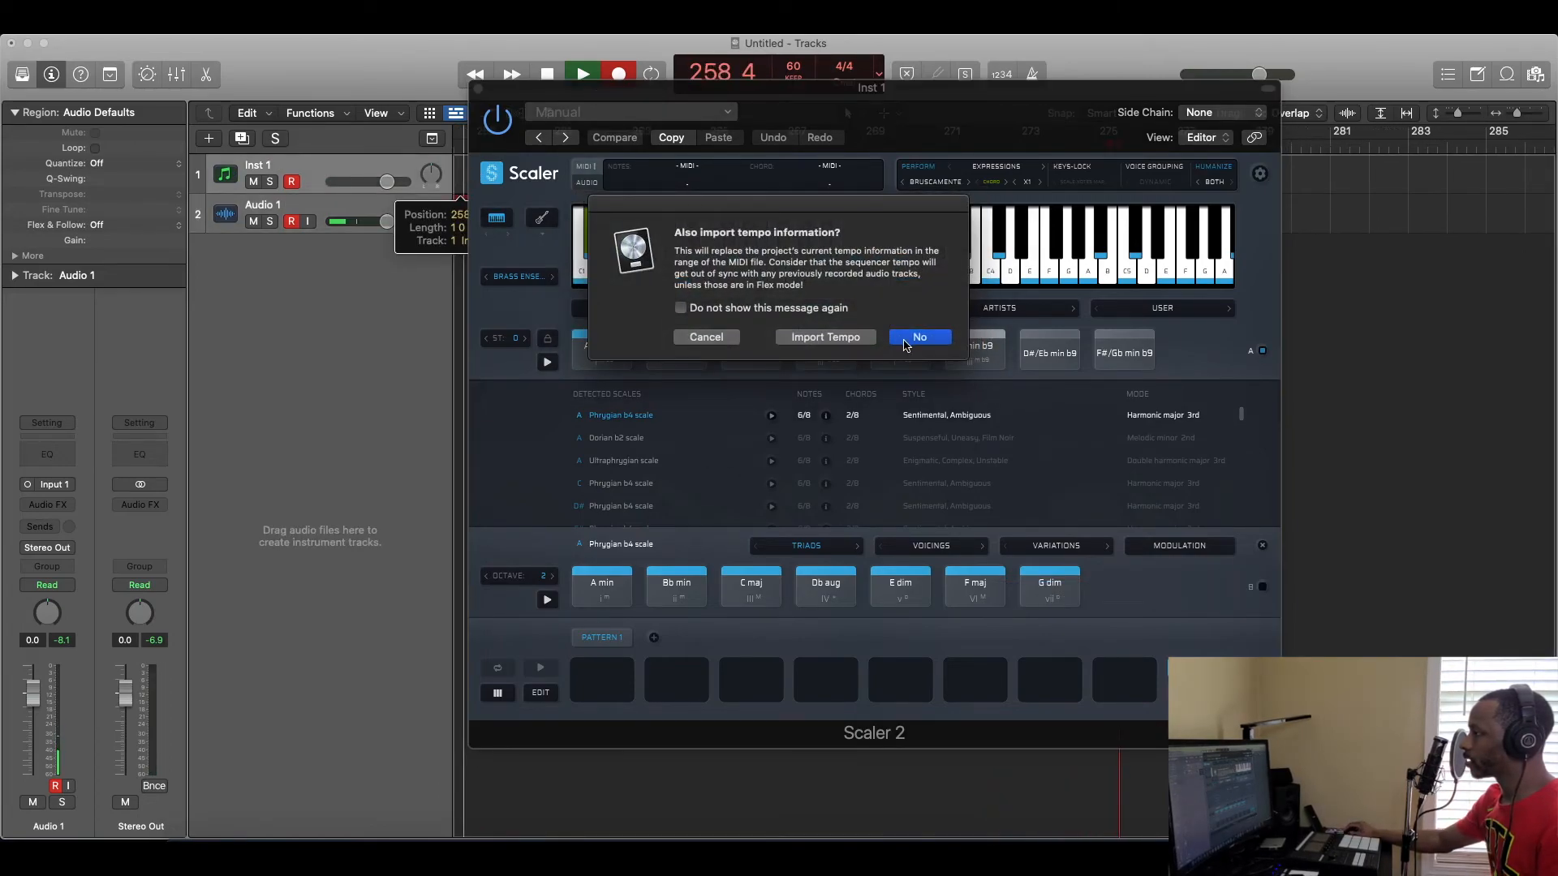
left_click(918, 338)
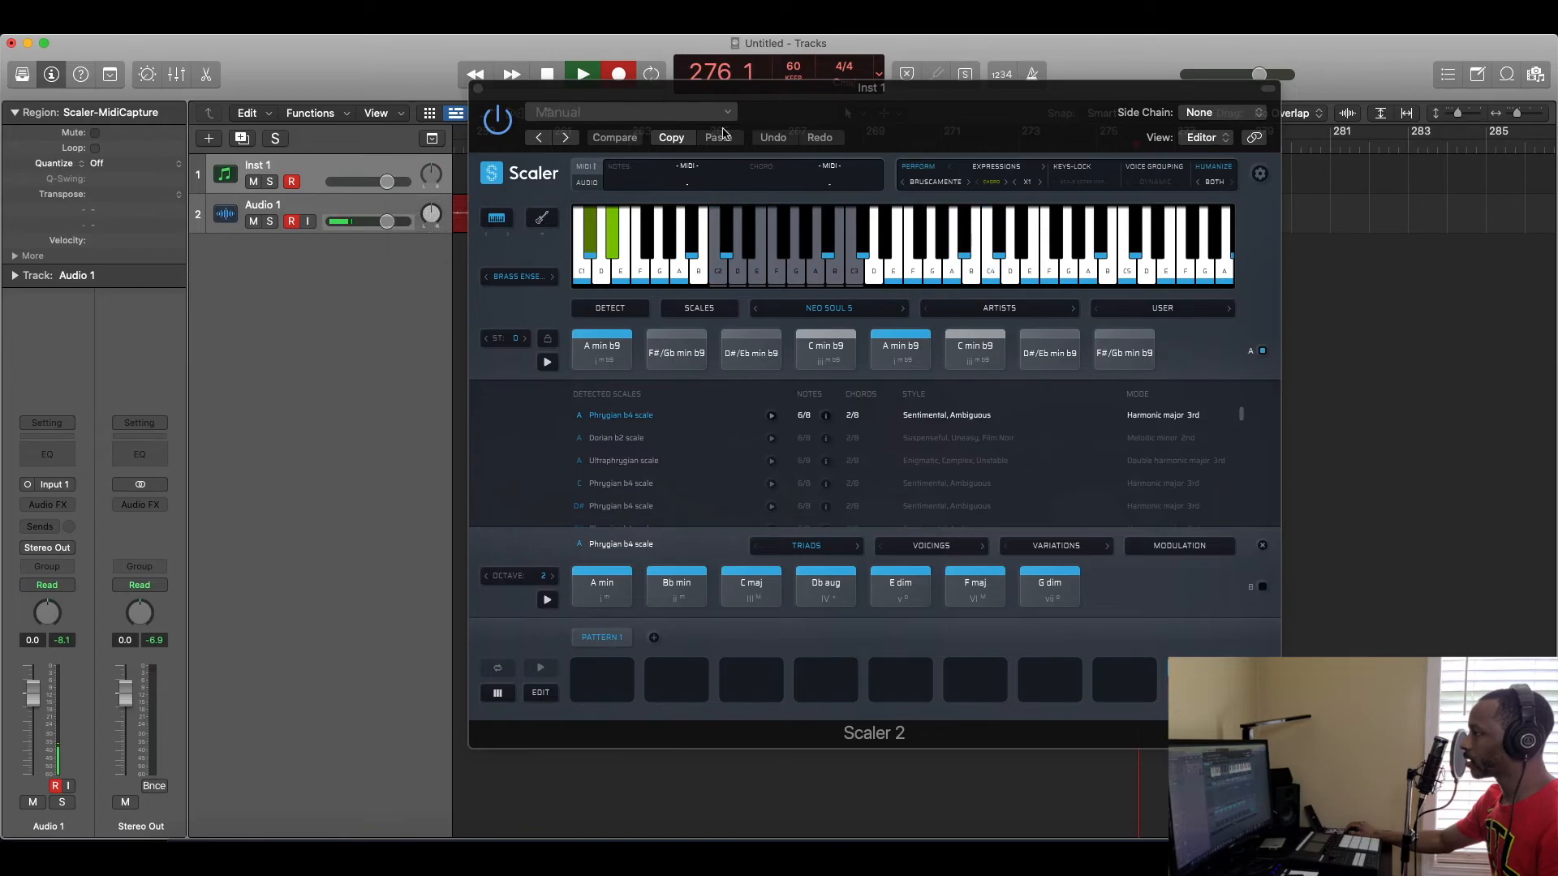